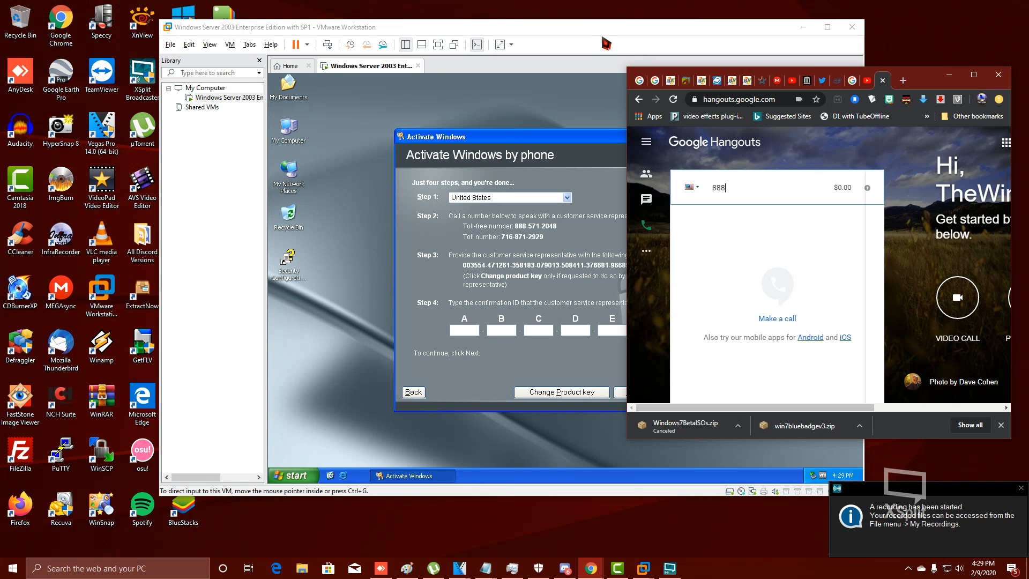
- Open the guest Start menu and My Computer options, then dismiss them
left_click(291, 476)
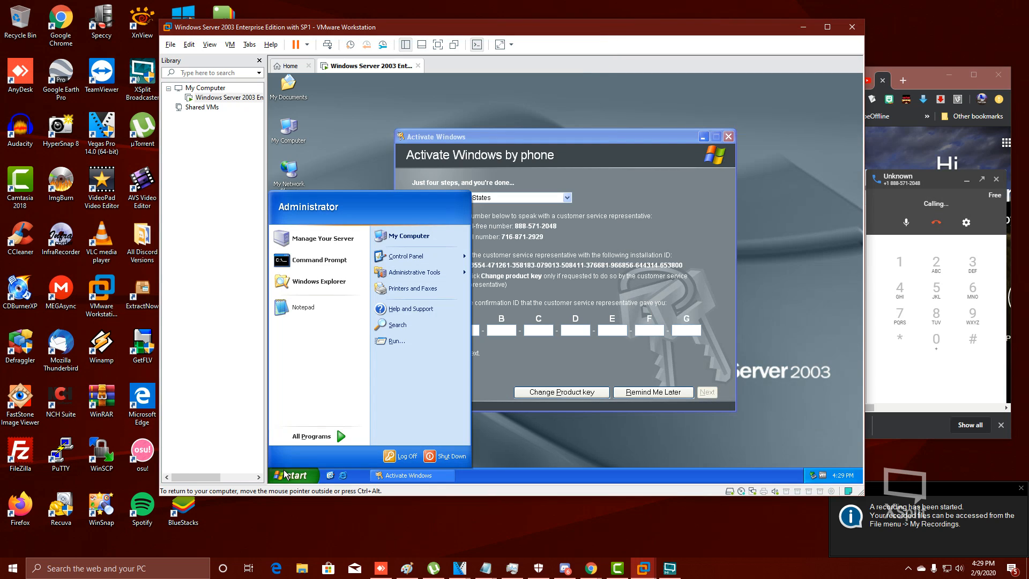
right_click(407, 235)
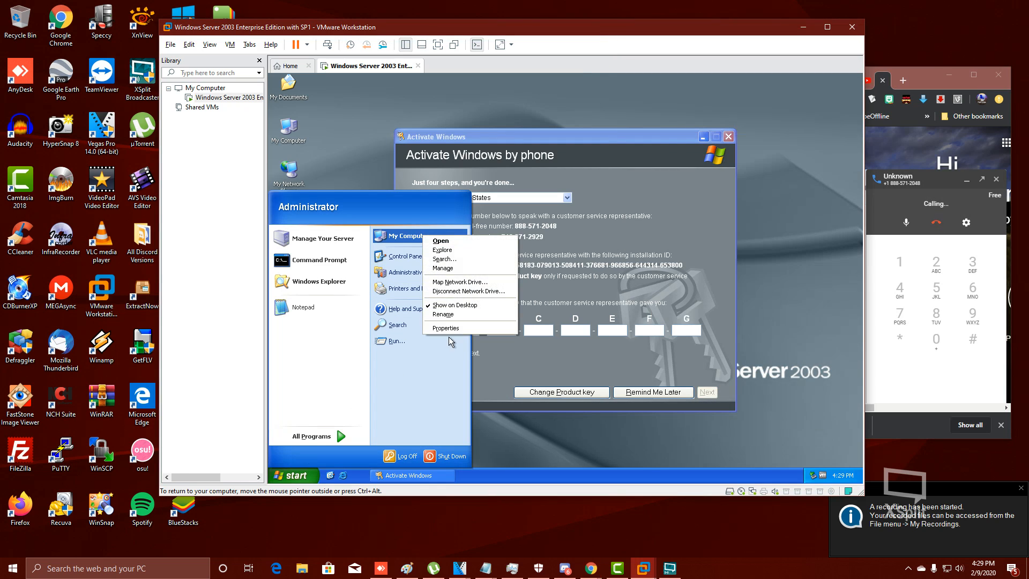
left_click(446, 327)
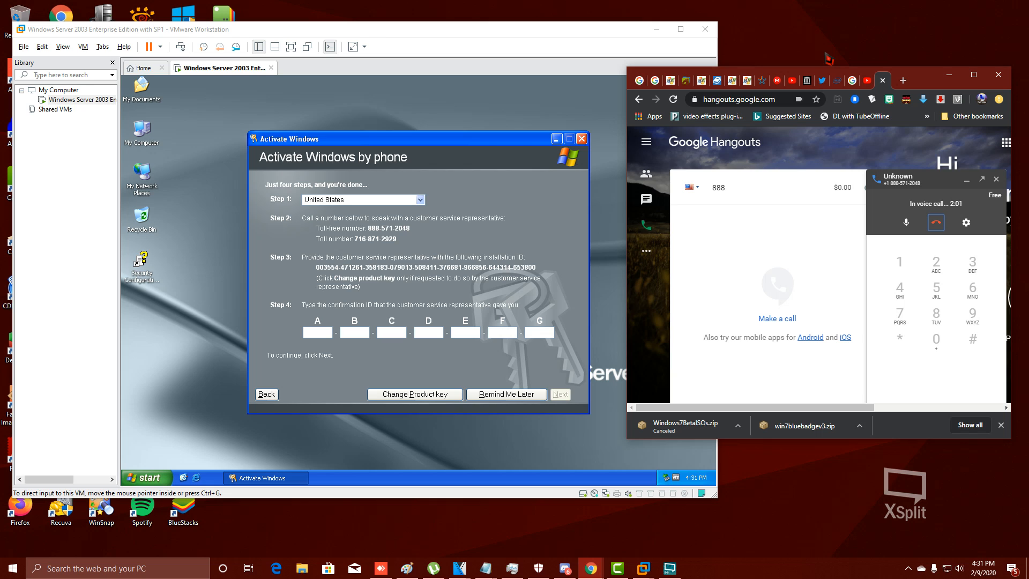
- Answer the automated phone menu on the Hangouts keypad, sending digits including 0 and 3
left_click(935, 340)
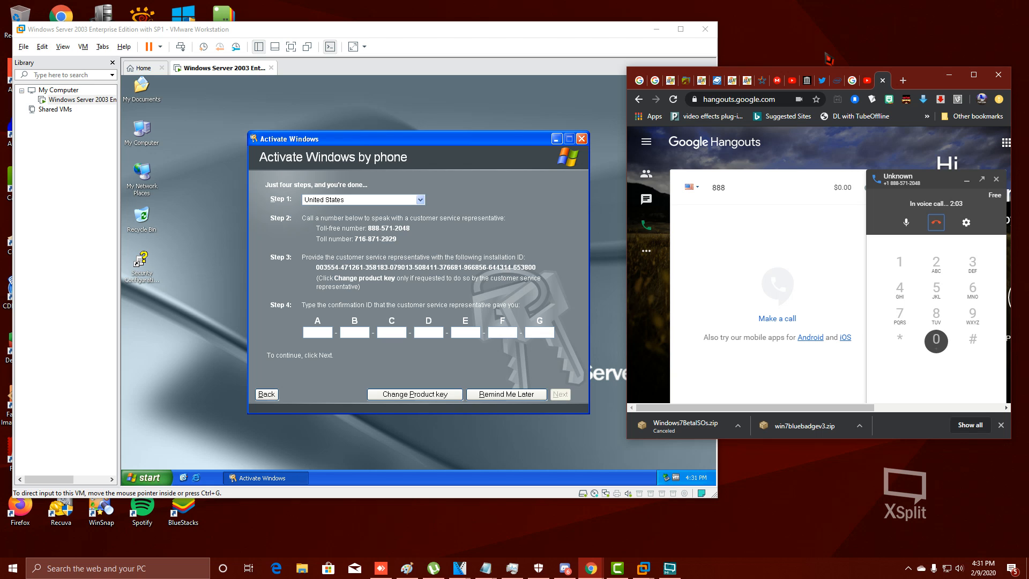
left_click(899, 289)
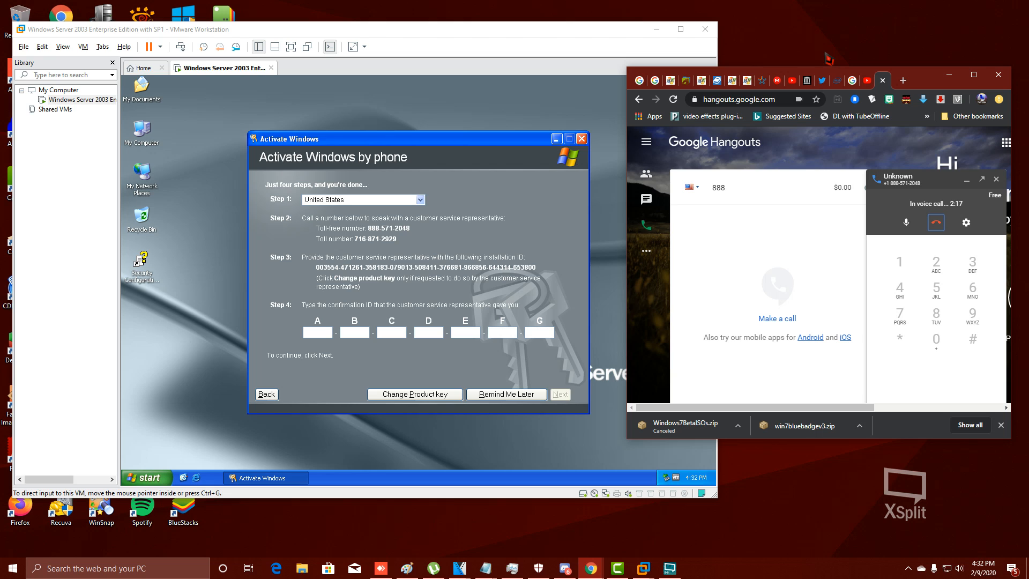
left_click(972, 264)
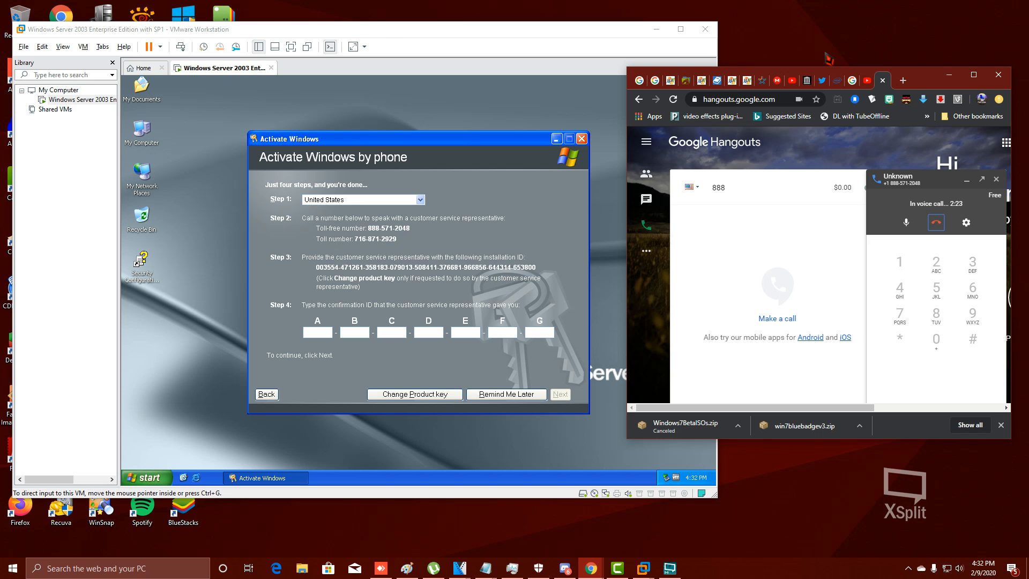
left_click(935, 340)
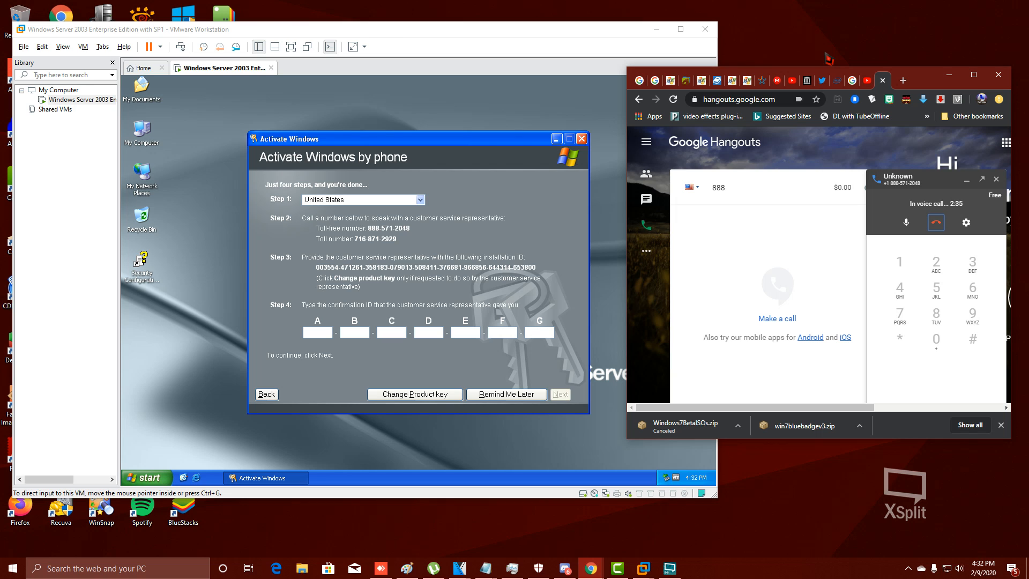
left_click(972, 263)
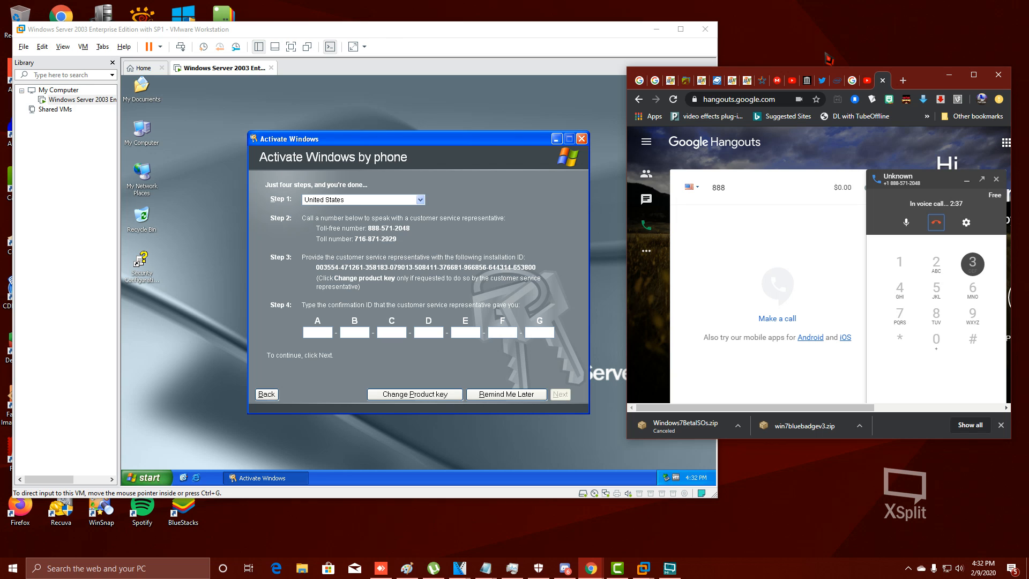
left_click(900, 263)
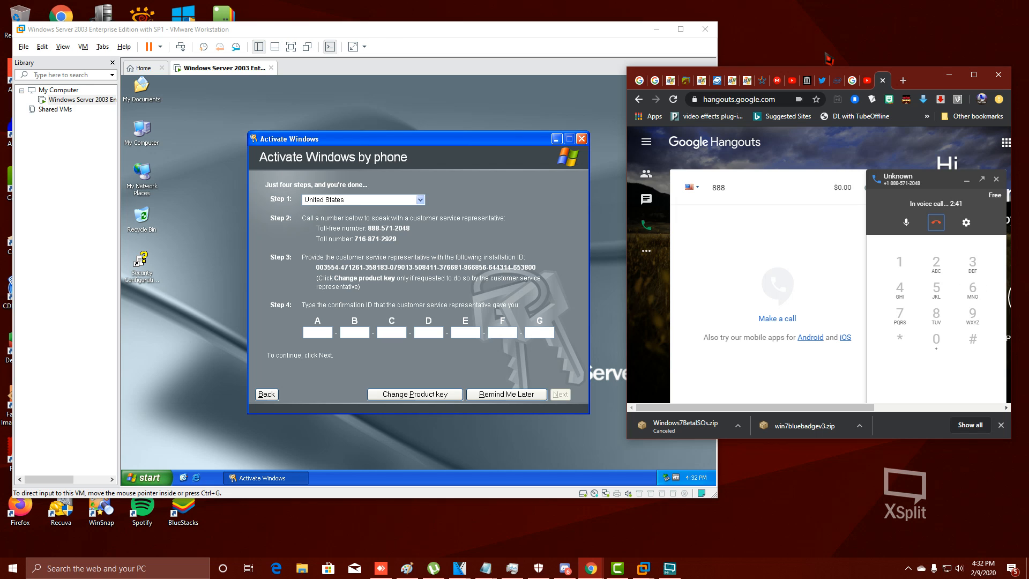
left_click(972, 289)
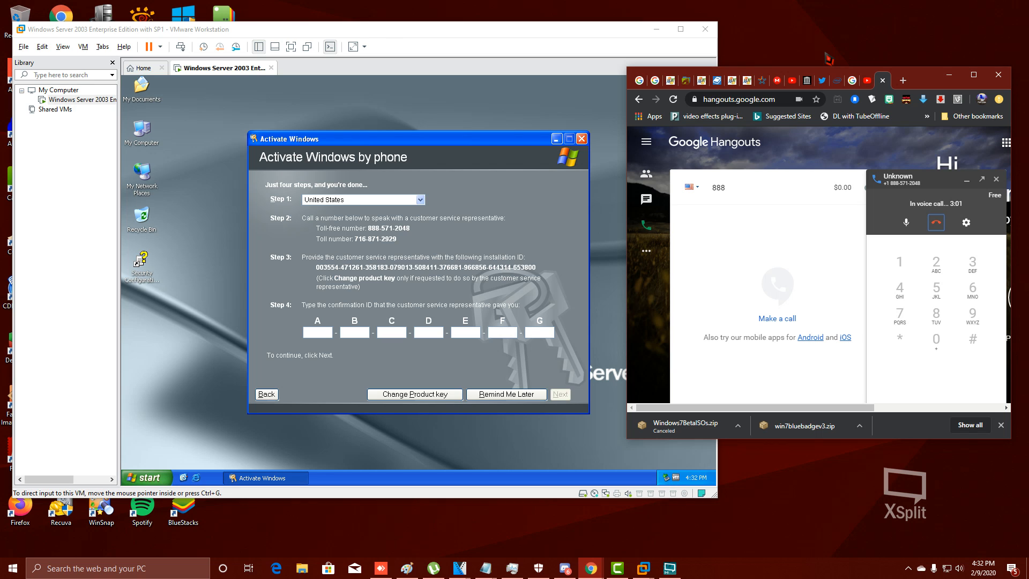
mouse_move(566, 41)
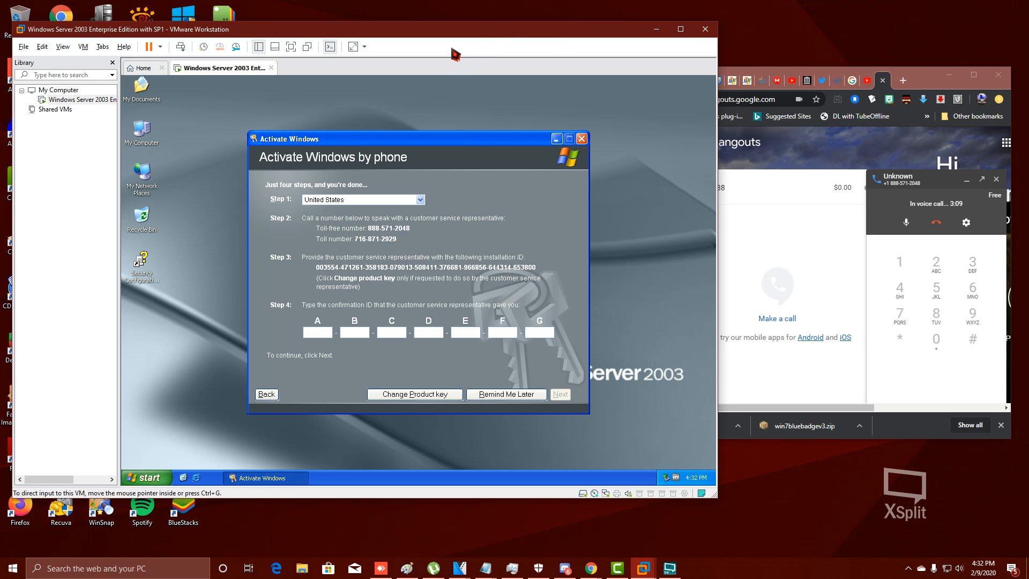
- Give the virtual machine input control and place the cursor in confirmation block A
left_click(317, 332)
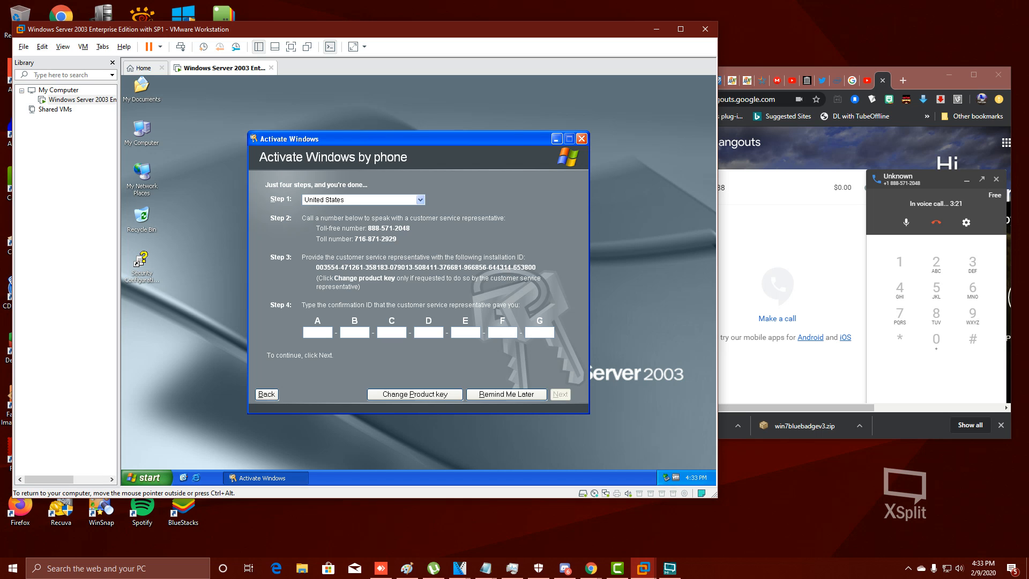
left_click(316, 331)
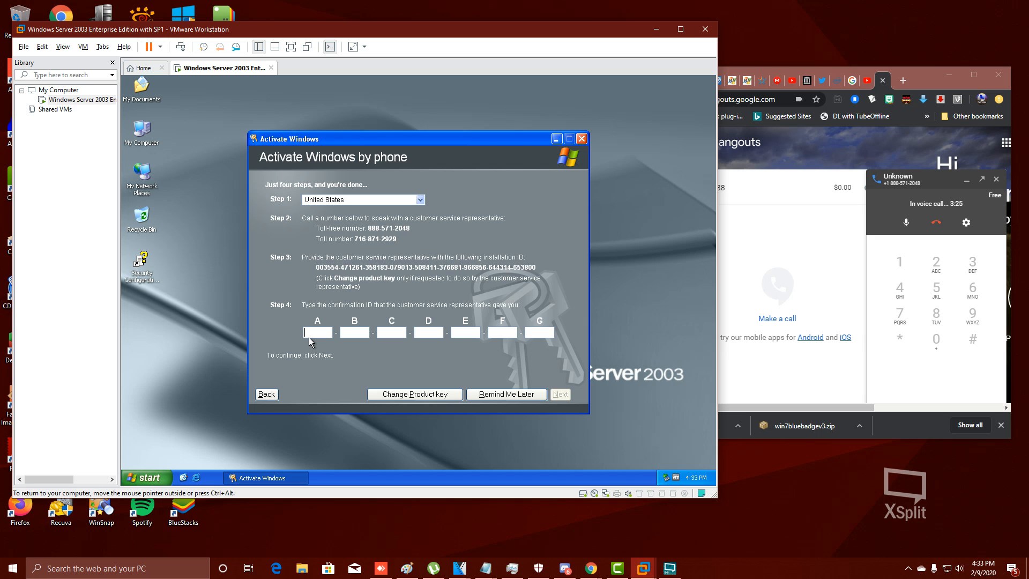
mouse_move(323, 349)
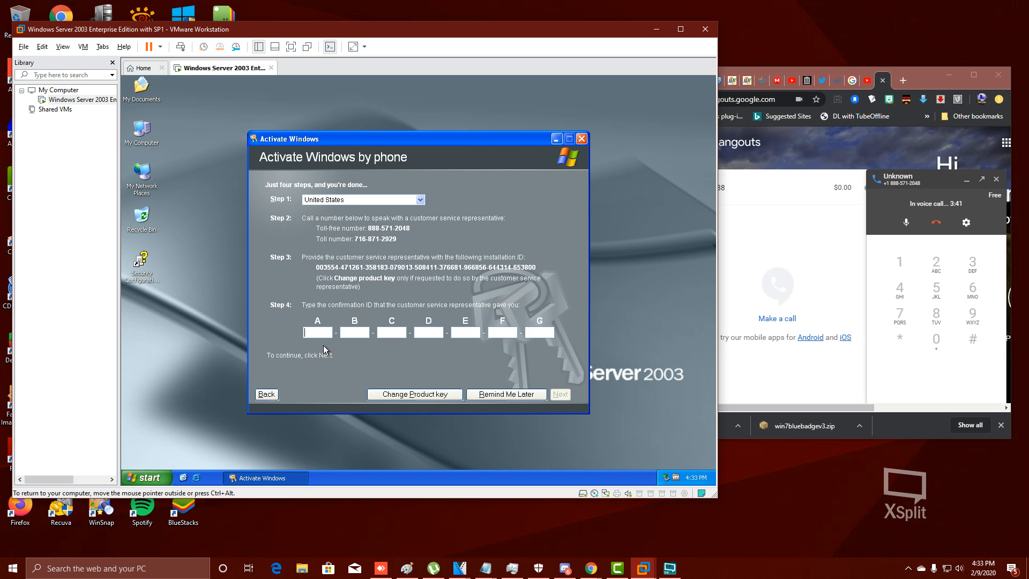
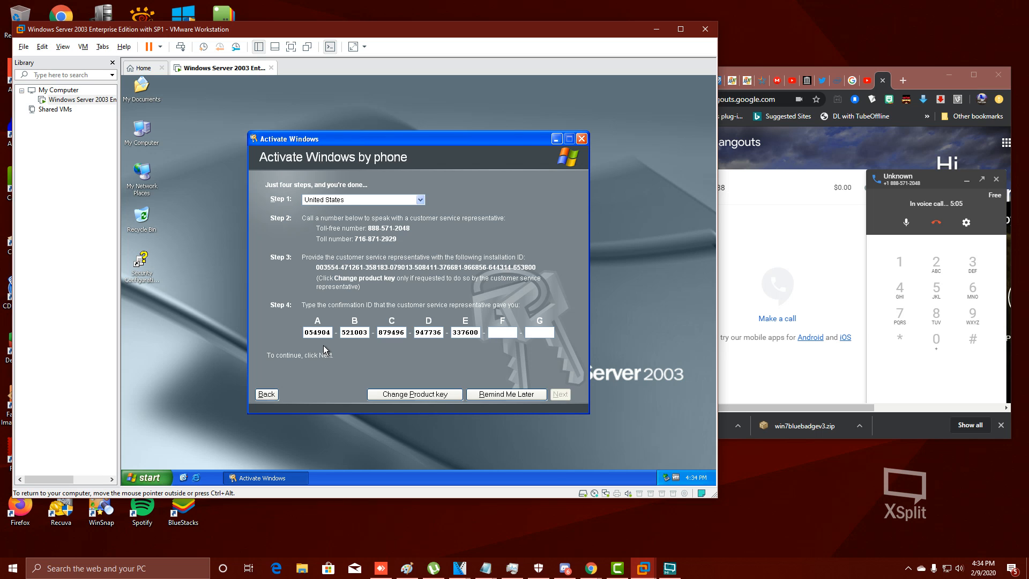
left_click(502, 331)
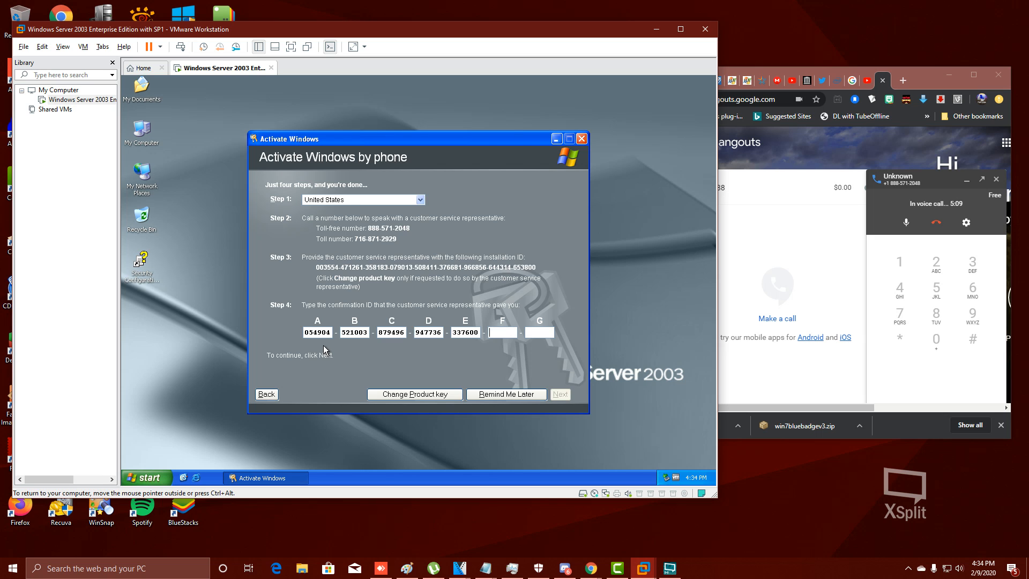
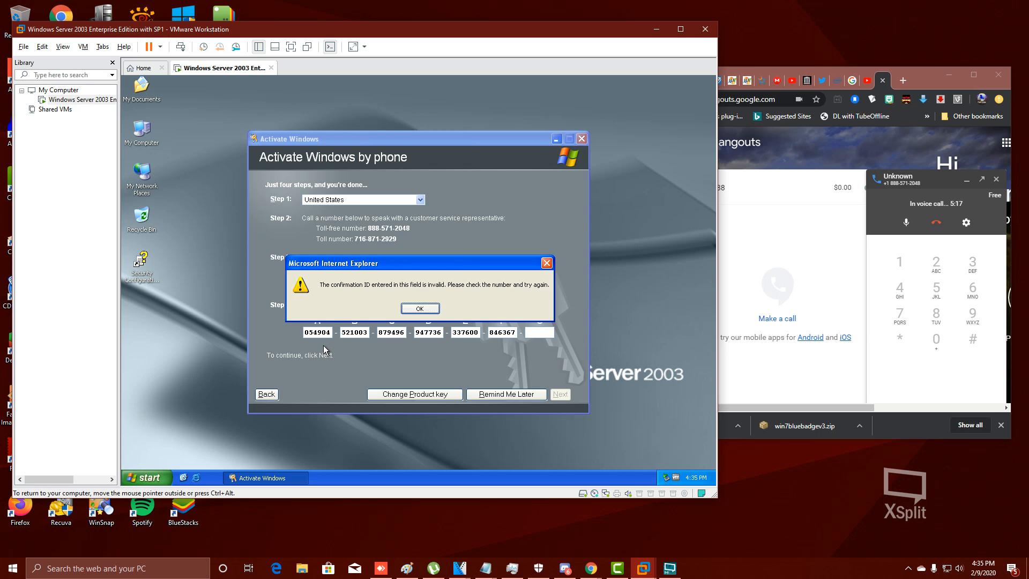
- Dismiss the invalid confirmation ID warning with OK
left_click(419, 309)
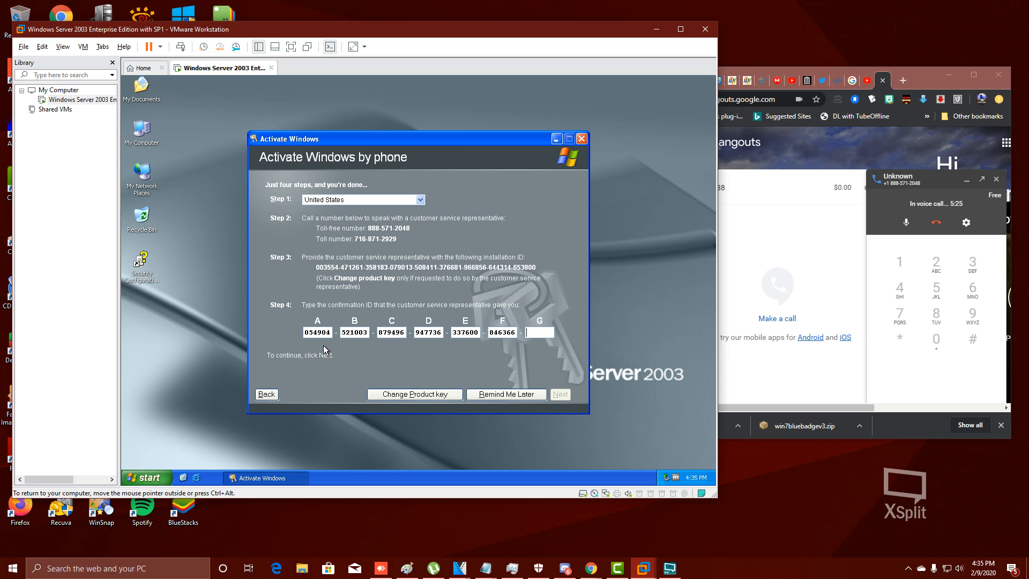
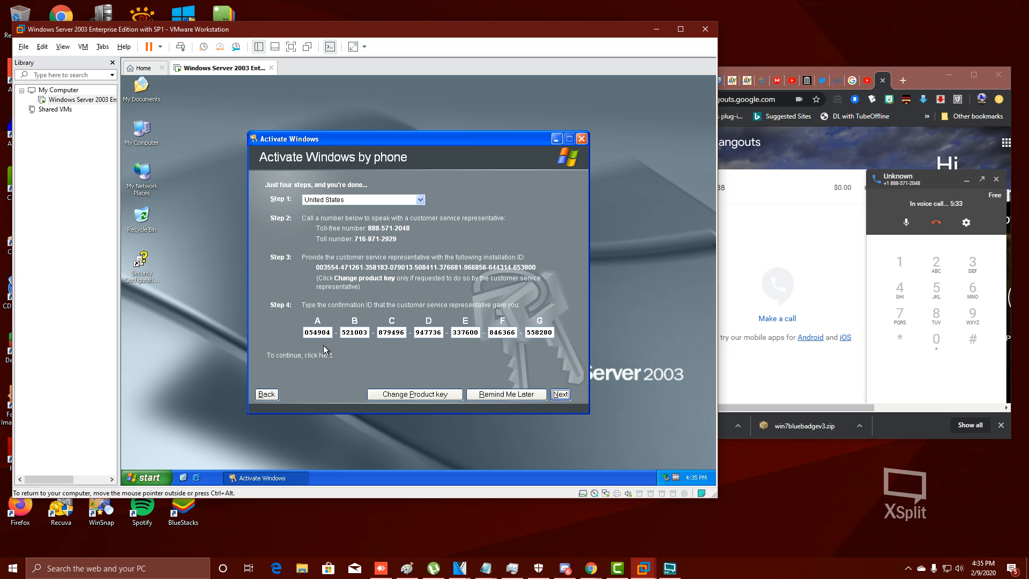
mouse_move(561, 391)
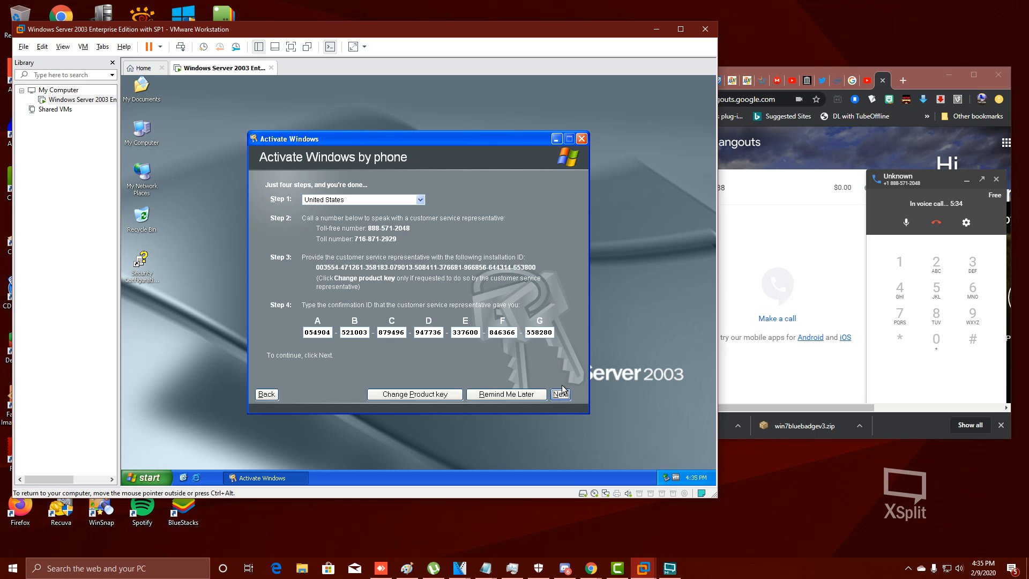
mouse_move(559, 373)
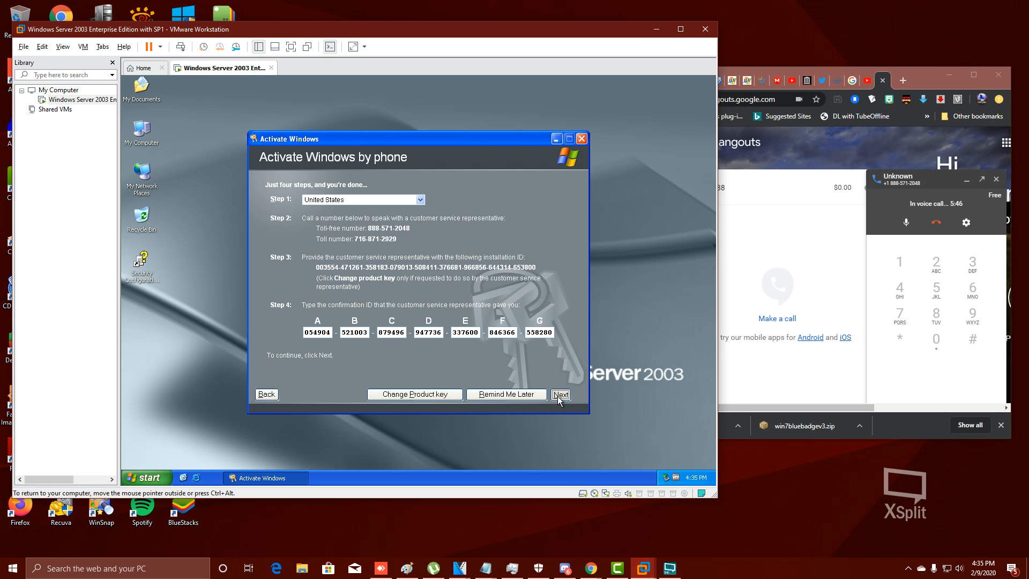
left_click(560, 395)
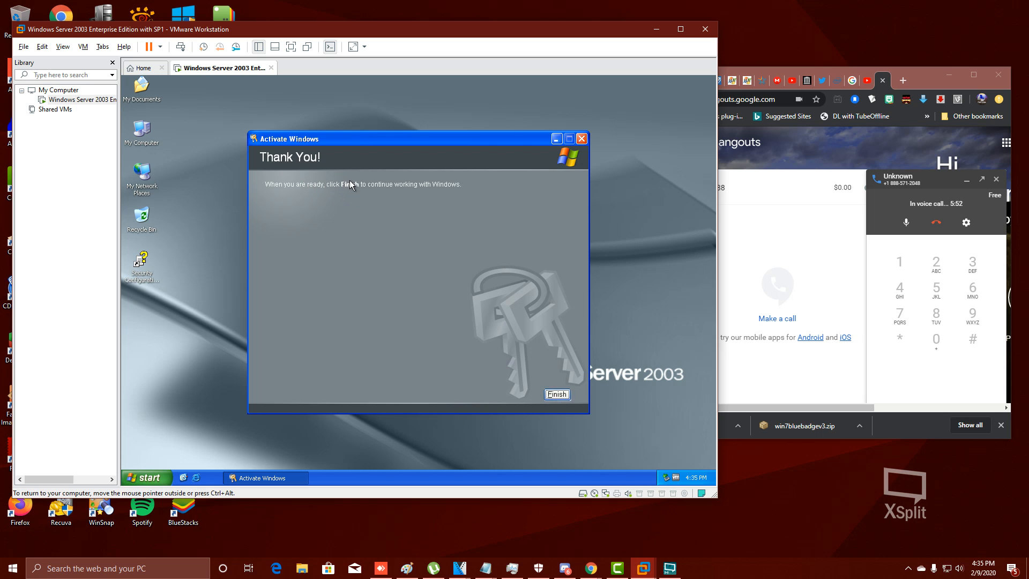
mouse_move(443, 161)
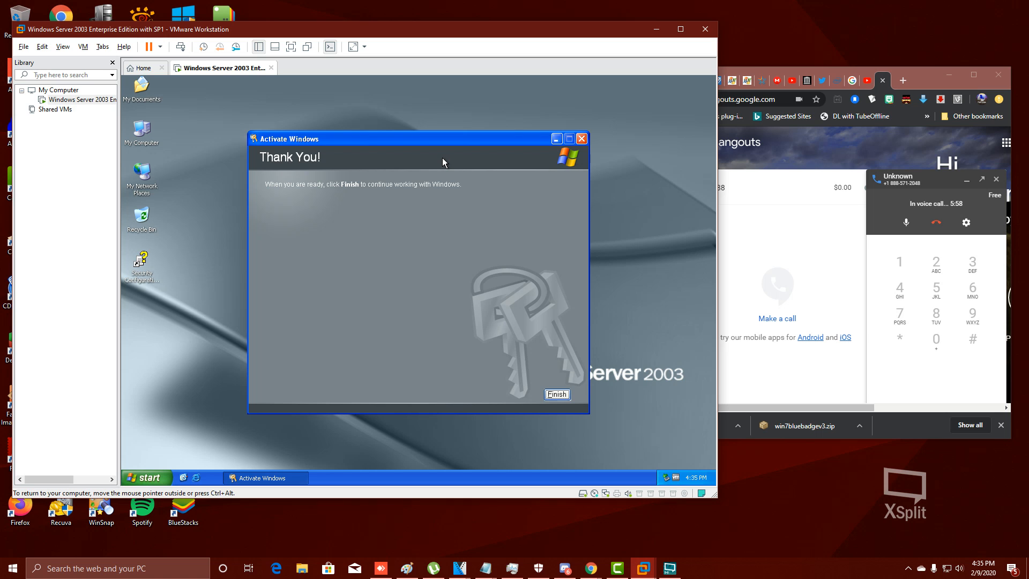
mouse_move(386, 266)
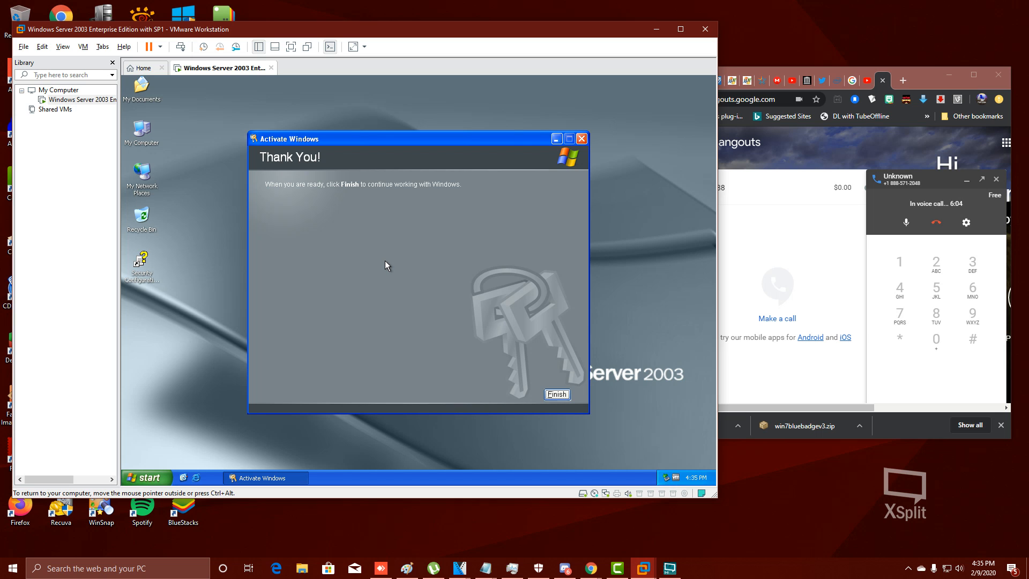
mouse_move(444, 300)
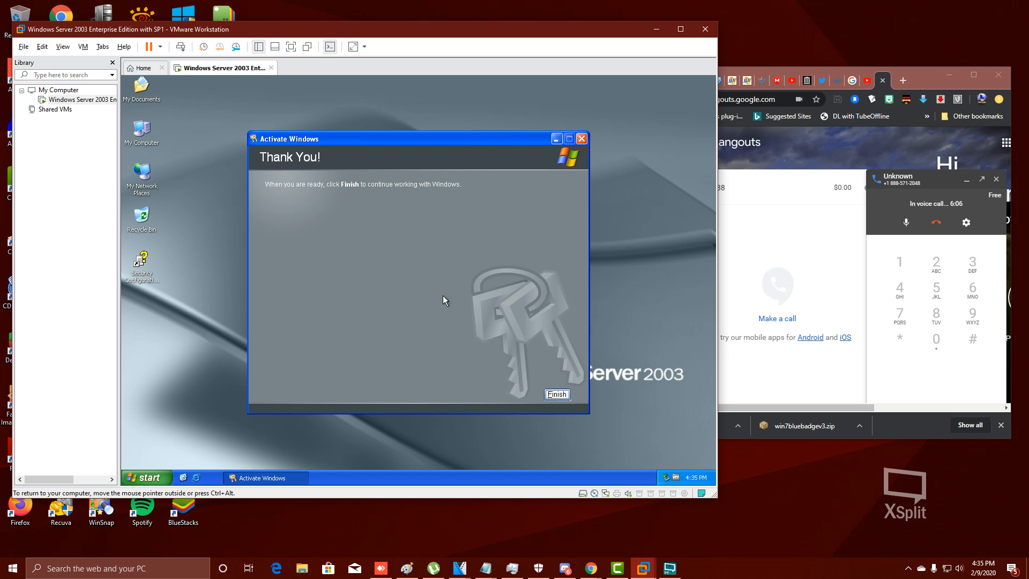
mouse_move(350, 246)
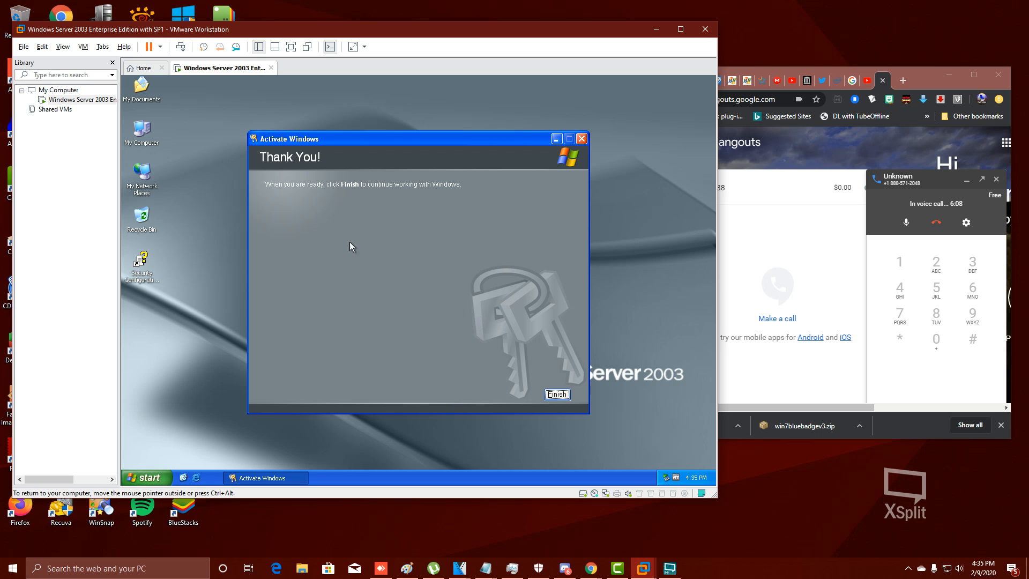
mouse_move(417, 230)
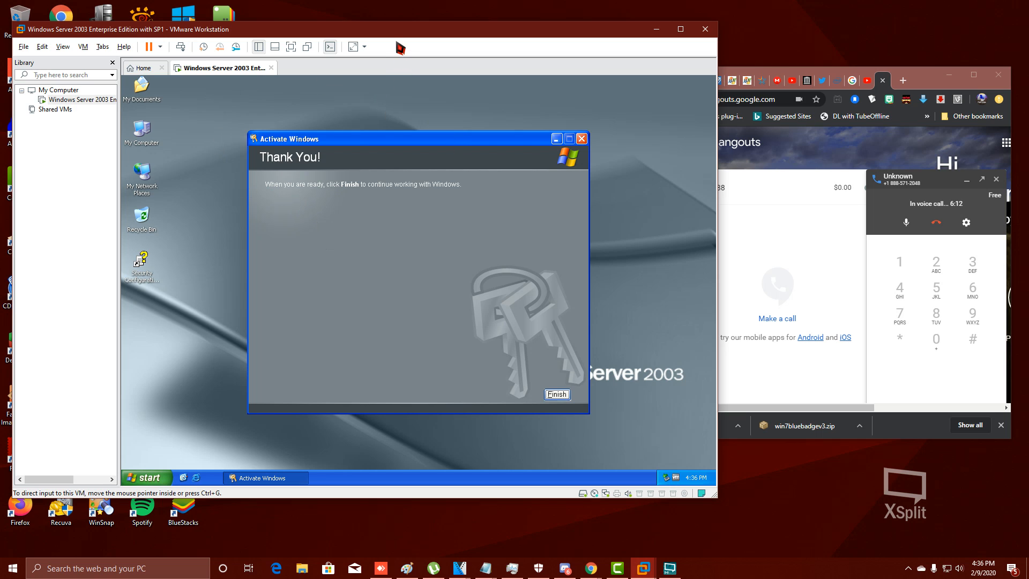
mouse_move(430, 198)
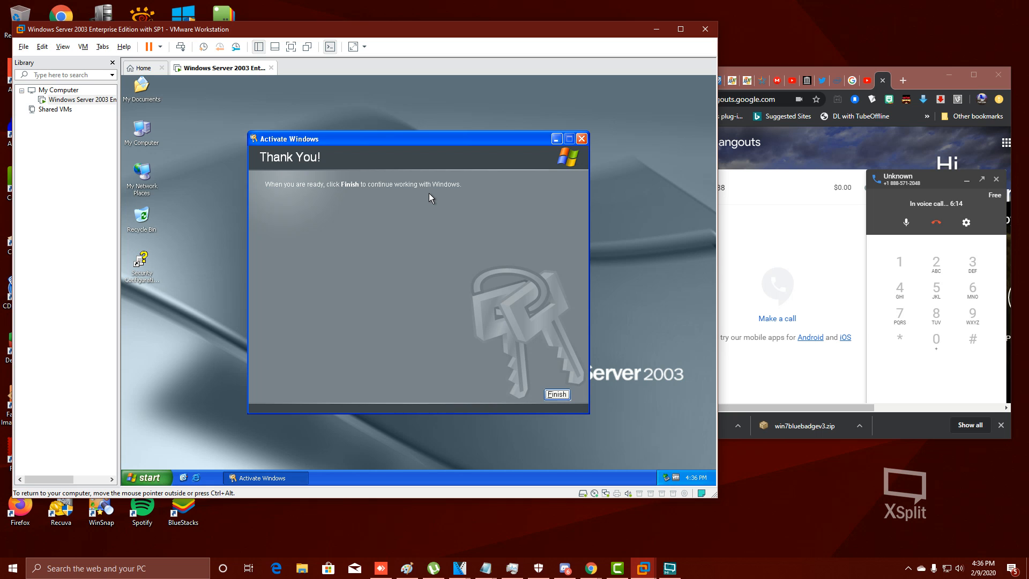